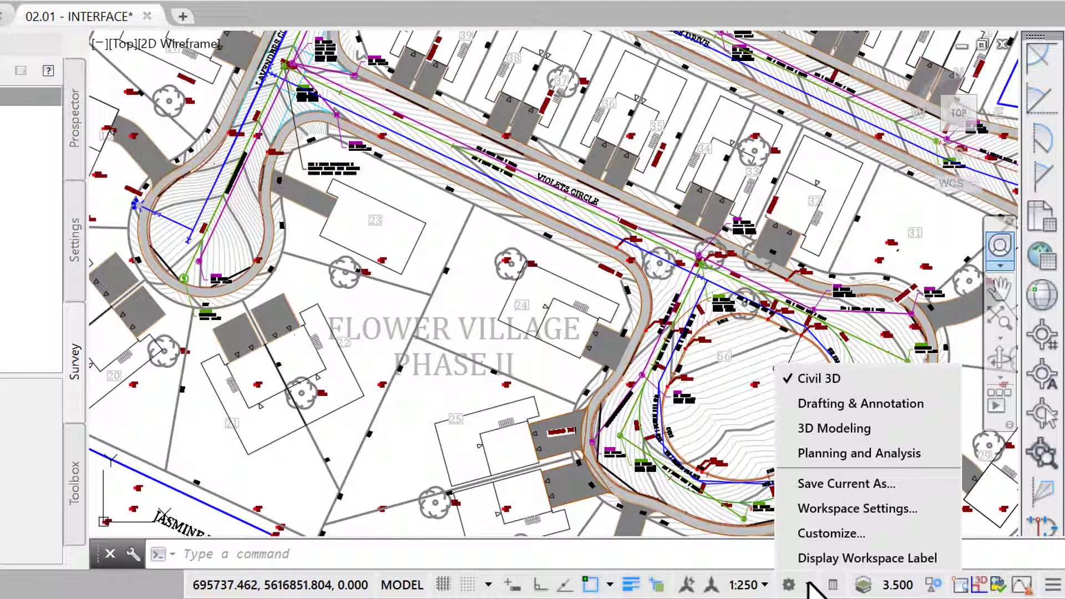
pyautogui.moveTo(859, 452)
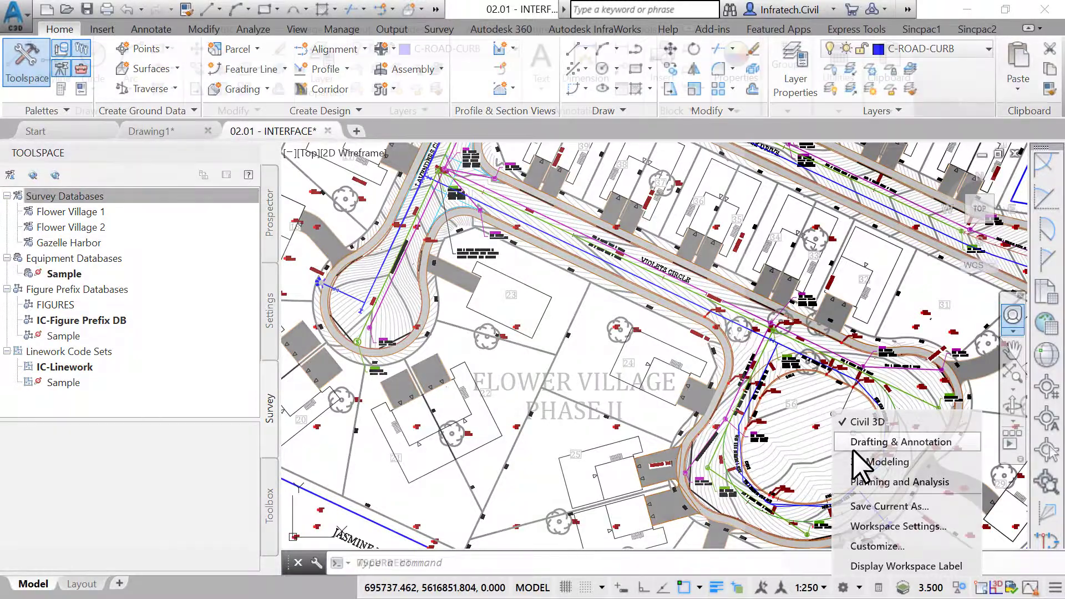
# Switch to the 3D Modeling workspace, then to Planning and Analysis, and reopen the workspace list.
pyautogui.click(900, 441)
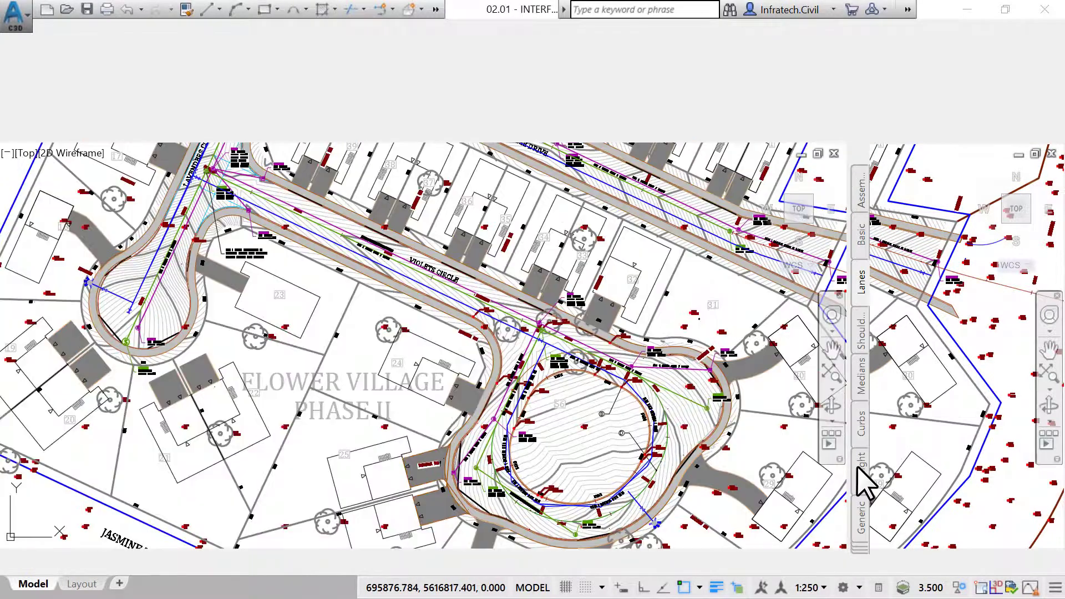
pyautogui.click(842, 586)
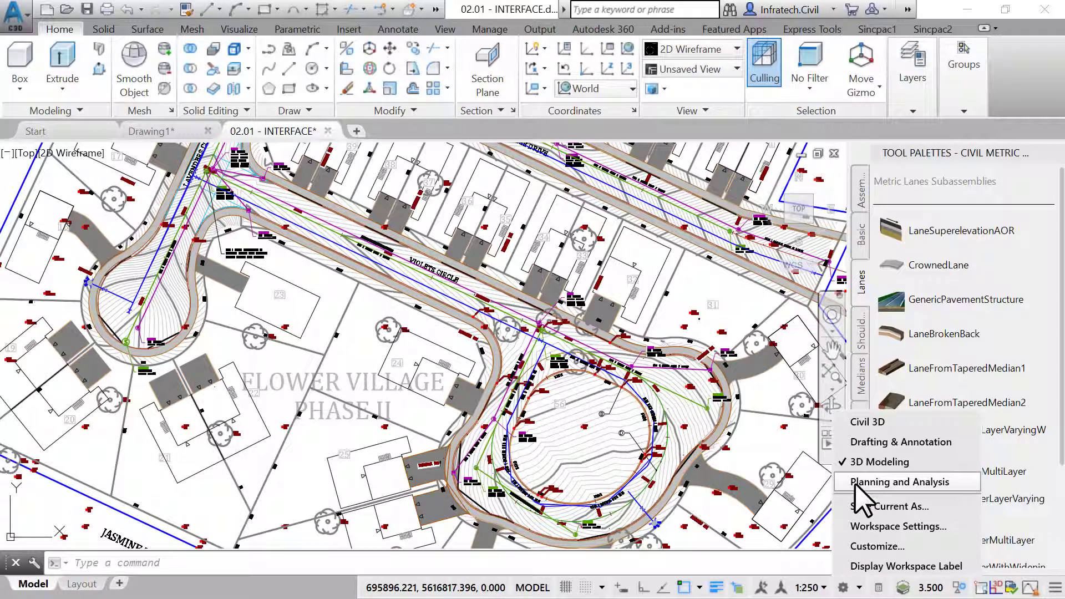
pyautogui.click(897, 482)
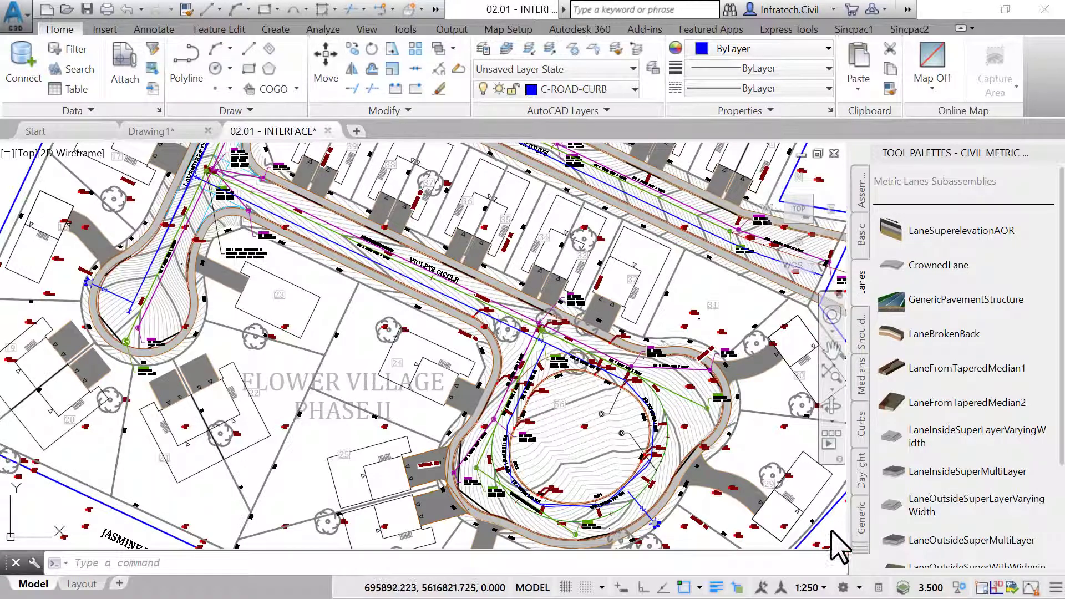
pyautogui.click(842, 588)
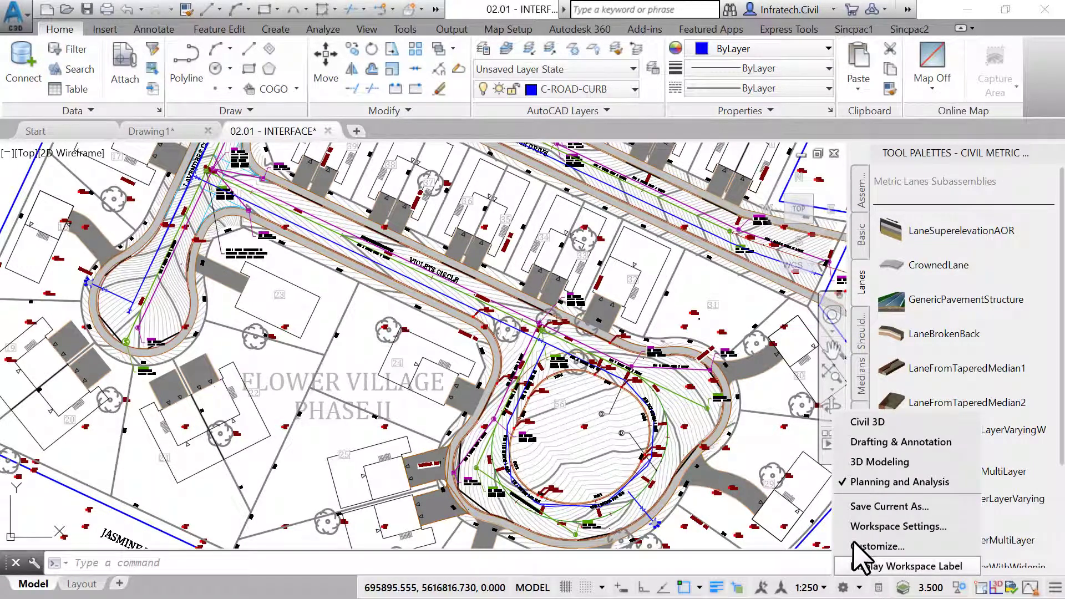
pyautogui.moveTo(896, 526)
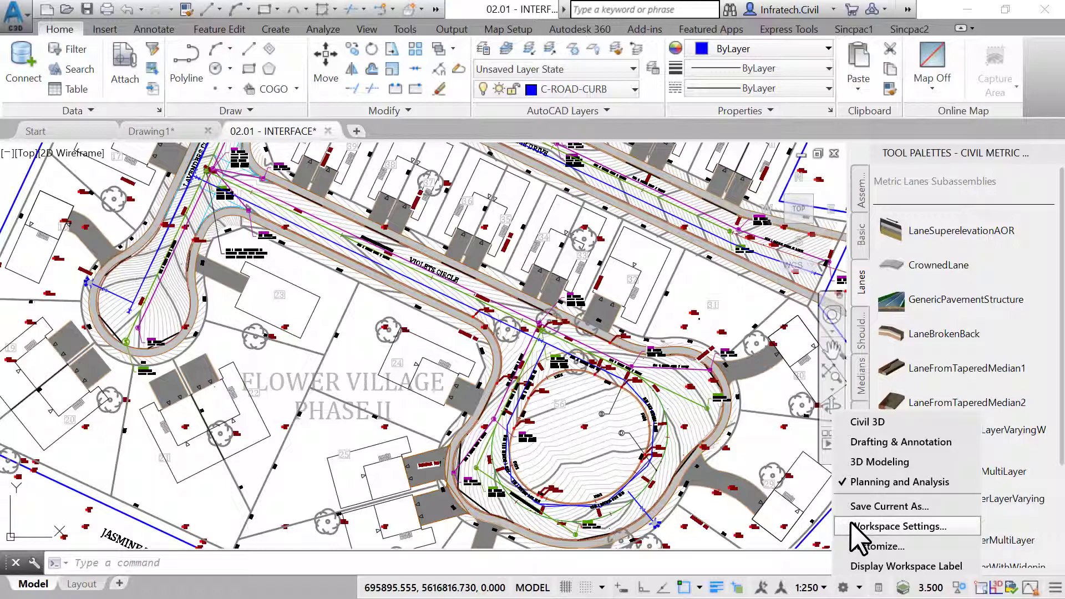
# Open the Workspace Settings dialog from the Workspace Switching menu.
pyautogui.click(900, 526)
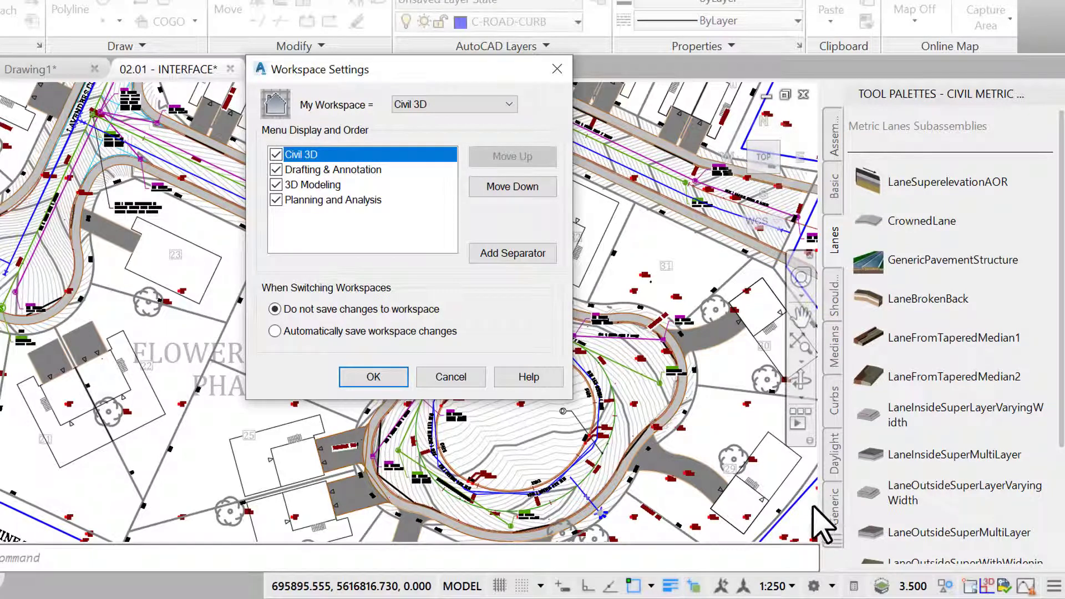
# Toggle automatic workspace saving on and back off, then cancel the Workspace Settings dialog.
pyautogui.click(274, 331)
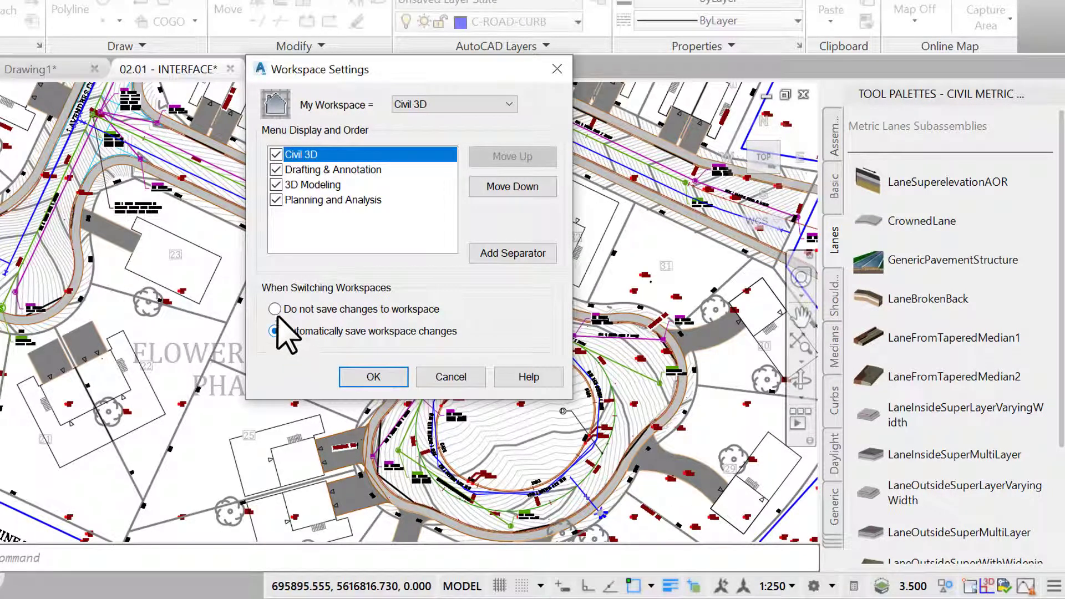
pyautogui.click(274, 310)
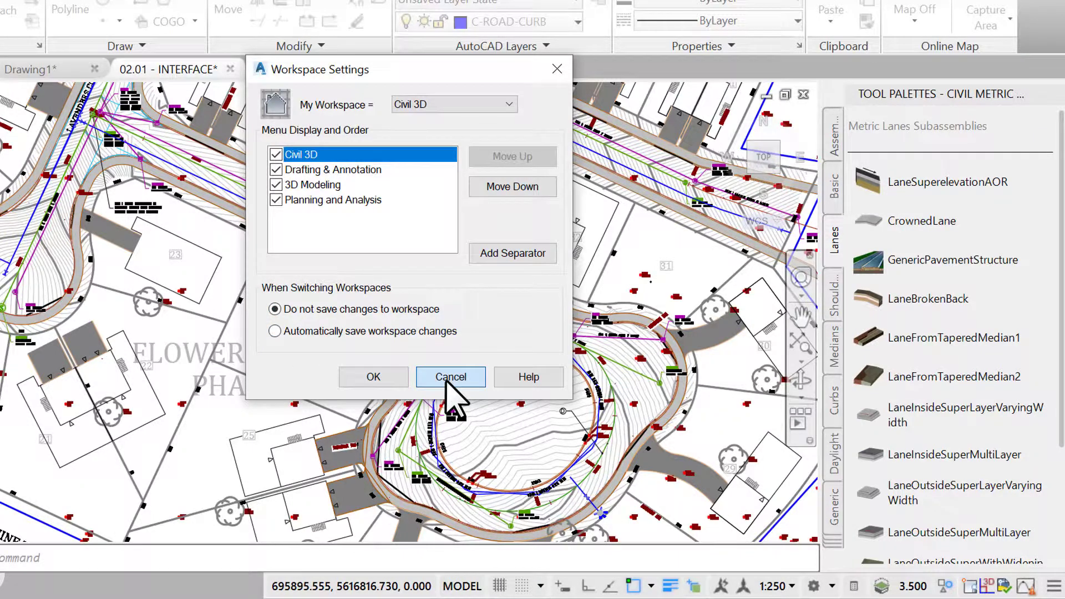
pyautogui.click(449, 377)
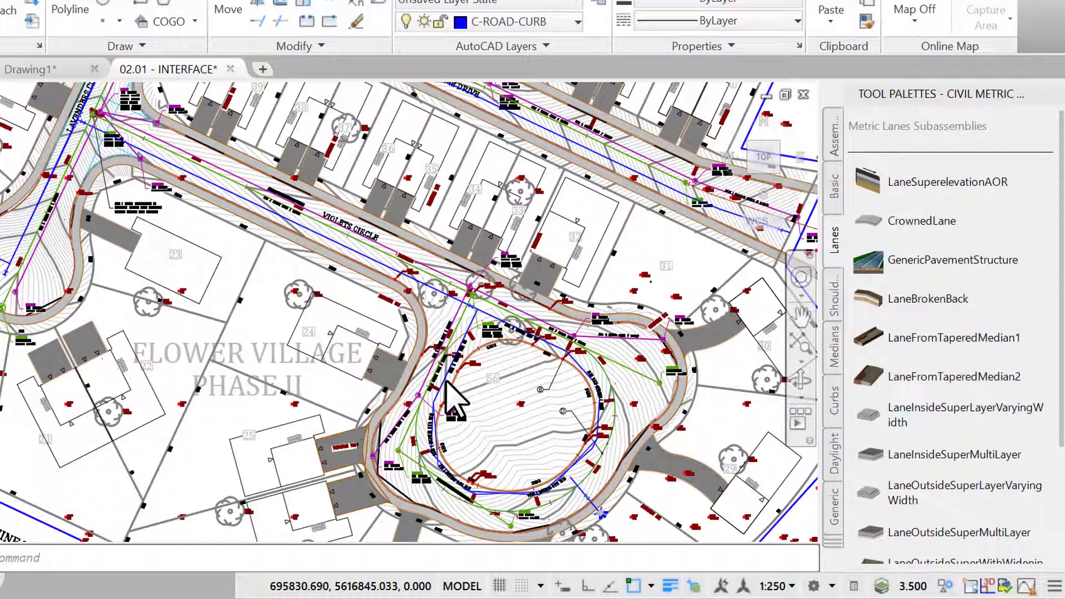
pyautogui.moveTo(730, 513)
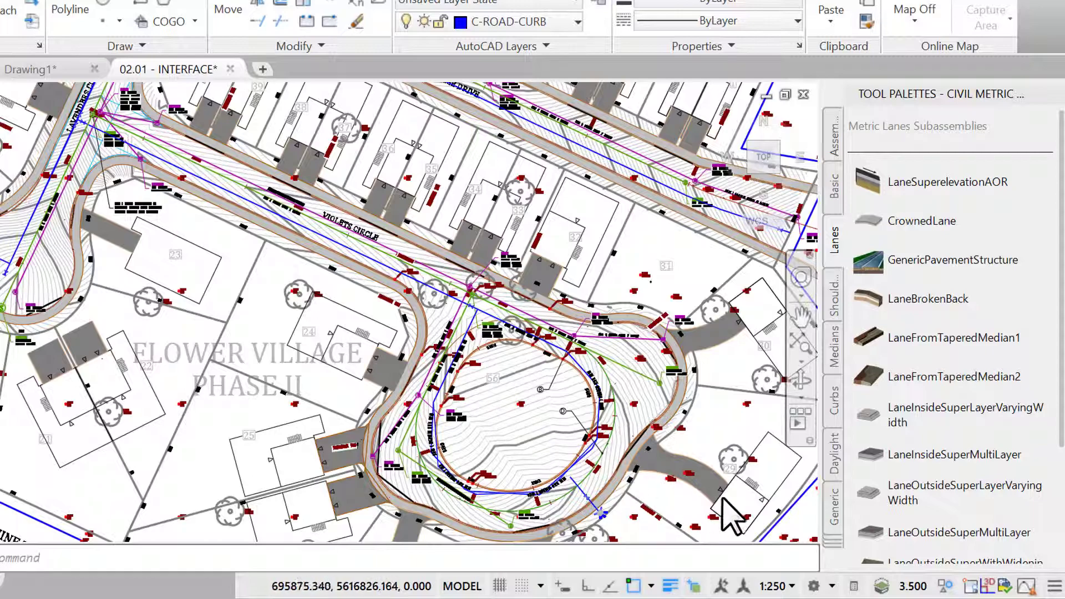